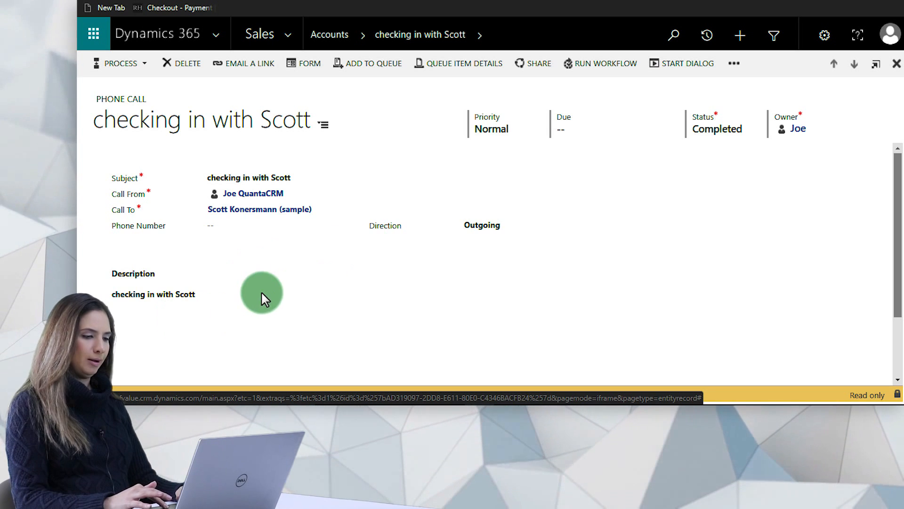
pyautogui.moveTo(261, 307)
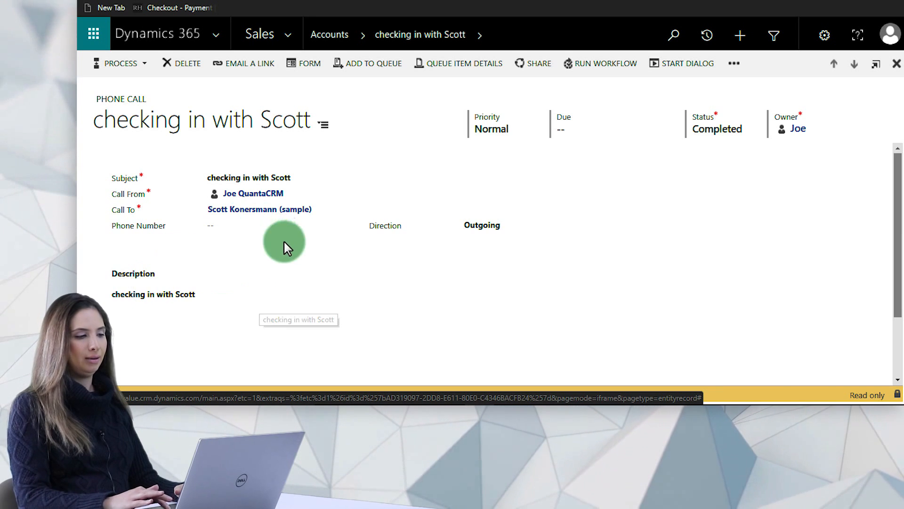
pyautogui.moveTo(310, 247)
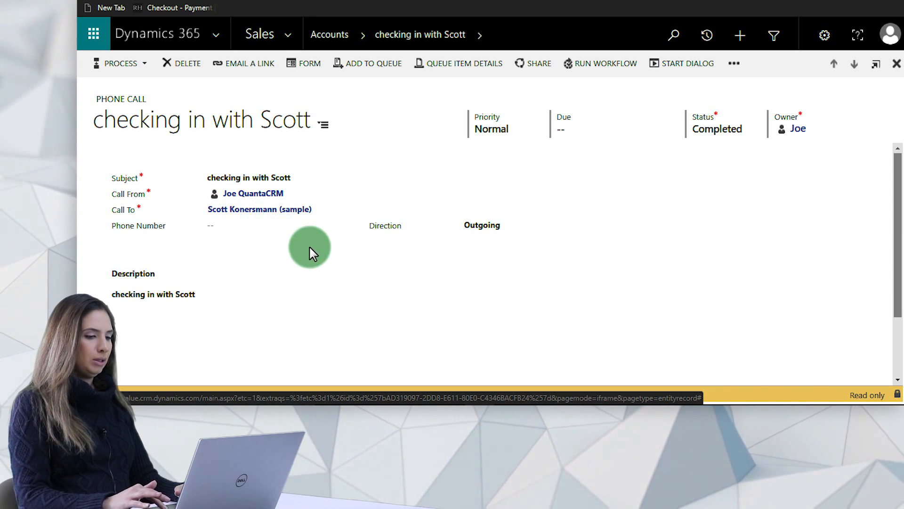
pyautogui.moveTo(206, 240)
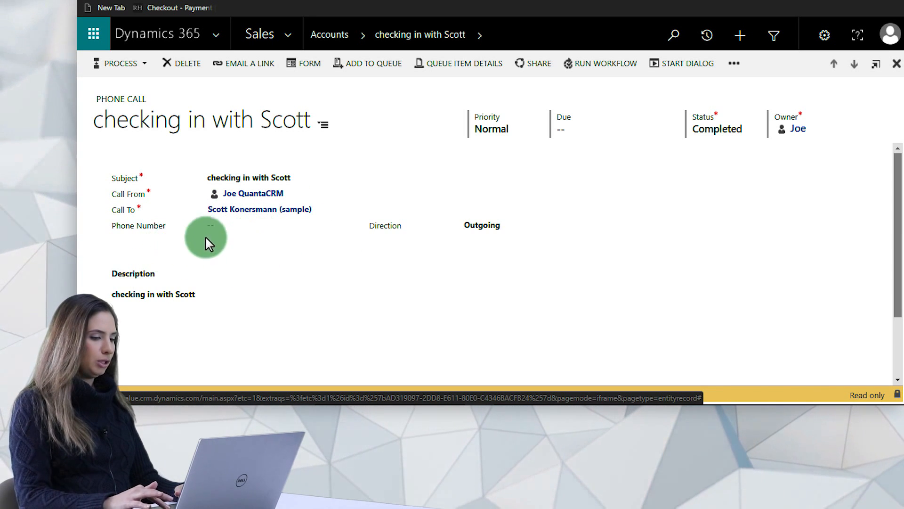
pyautogui.moveTo(235, 271)
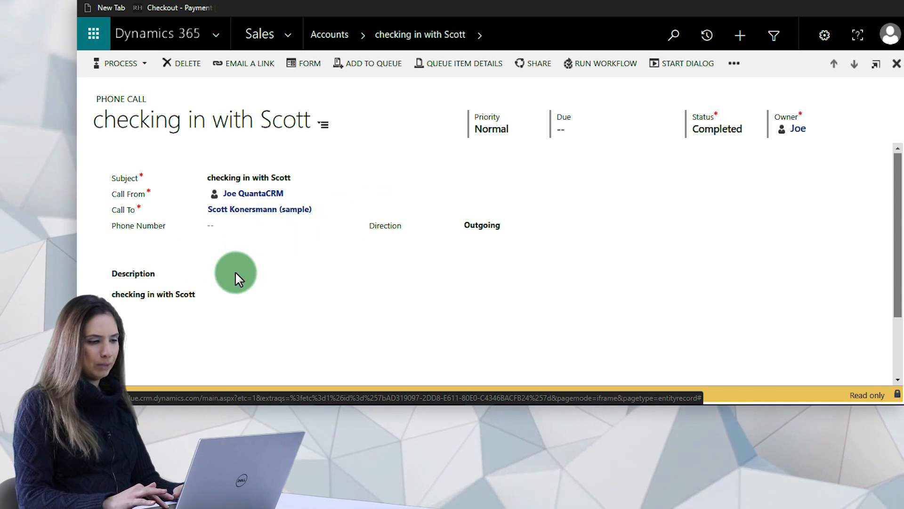
pyautogui.moveTo(364, 129)
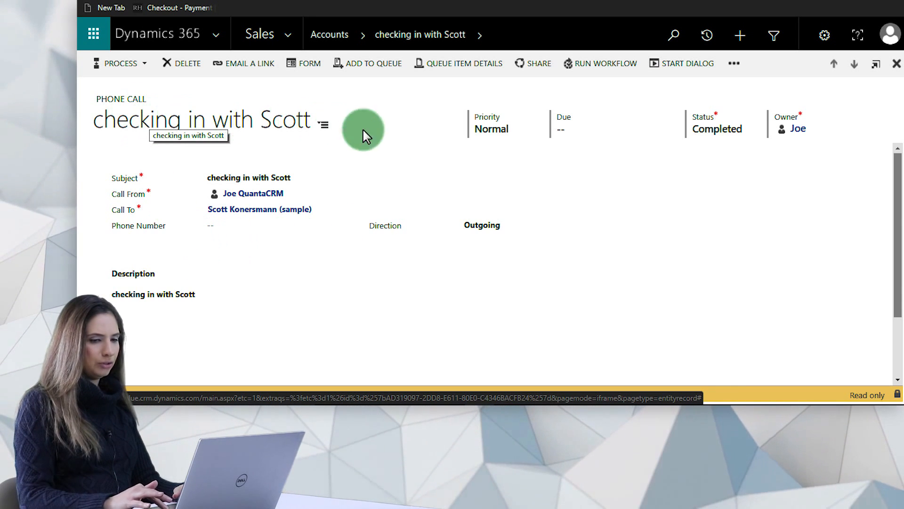
pyautogui.moveTo(695, 196)
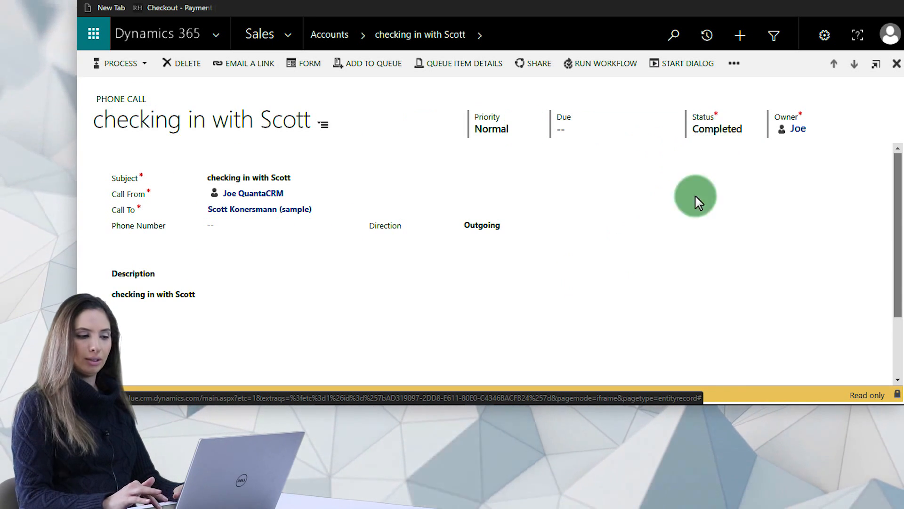
pyautogui.moveTo(471, 331)
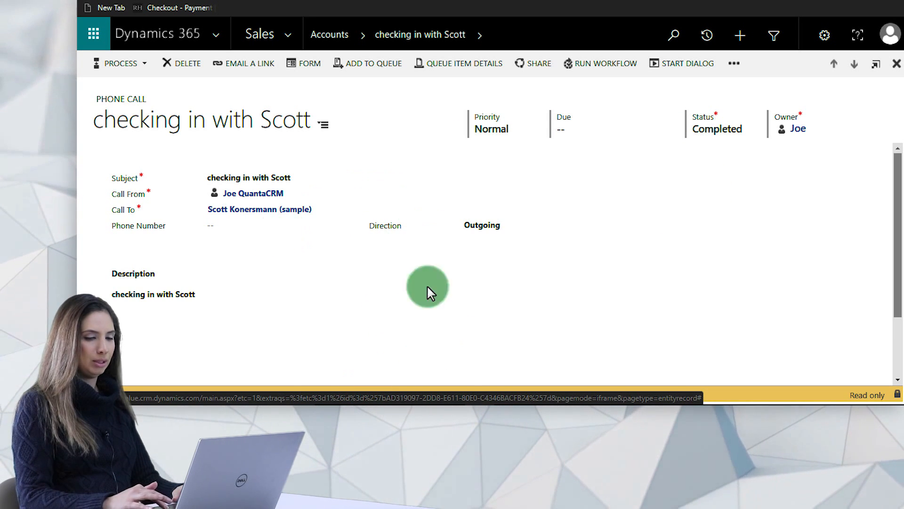
# Run the Reopen Phone Call workflow on the completed call and confirm it.
pyautogui.click(600, 63)
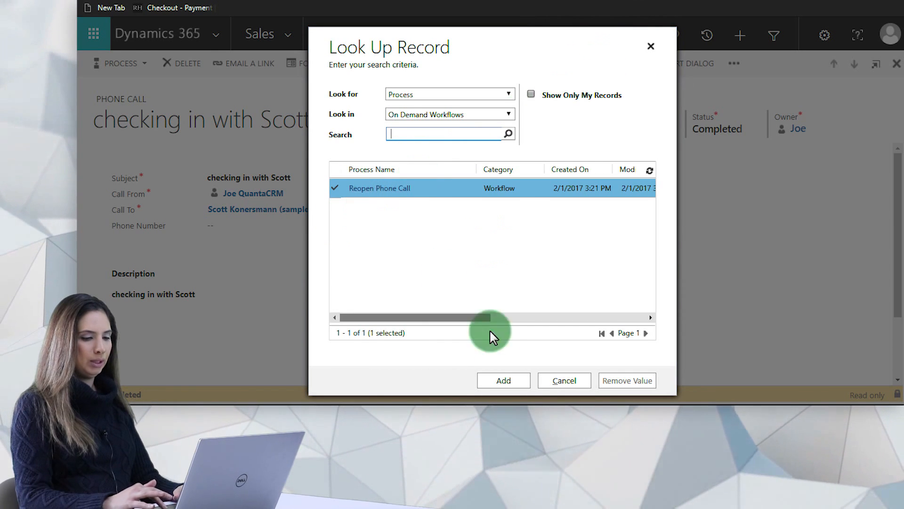
pyautogui.click(503, 379)
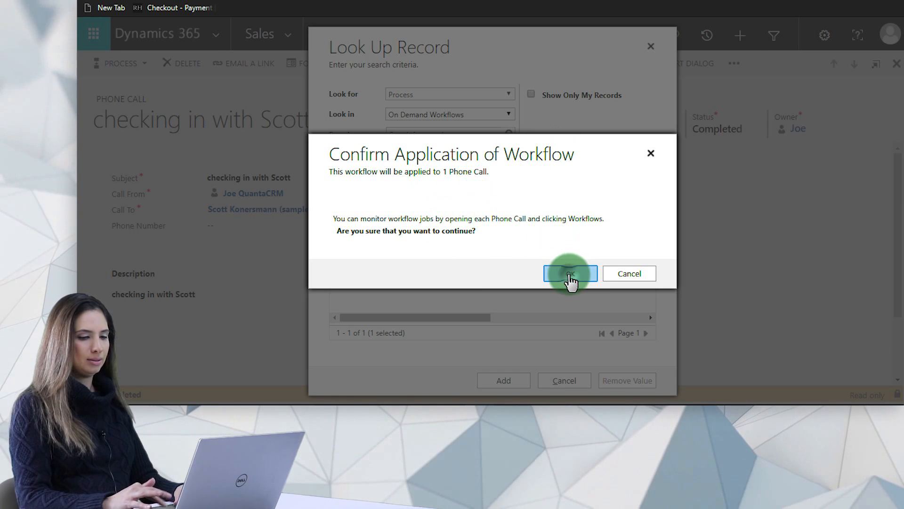
pyautogui.click(570, 273)
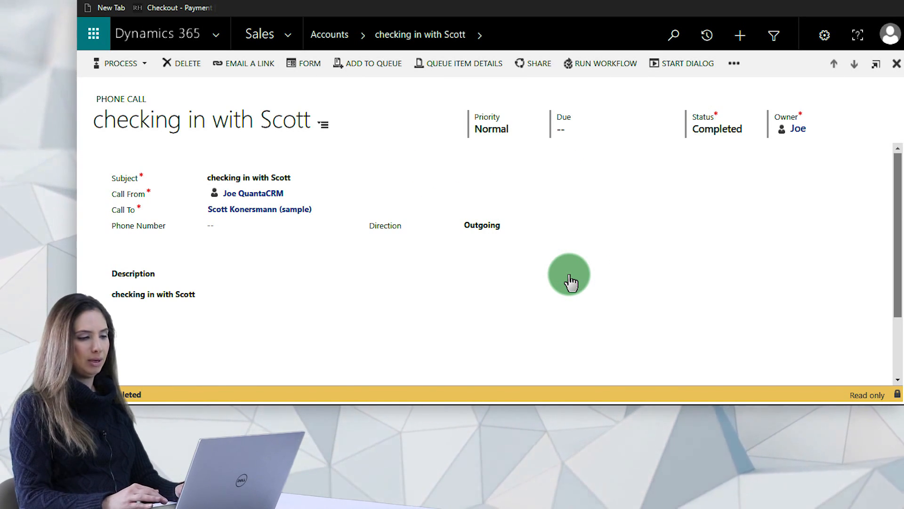
pyautogui.moveTo(212, 243)
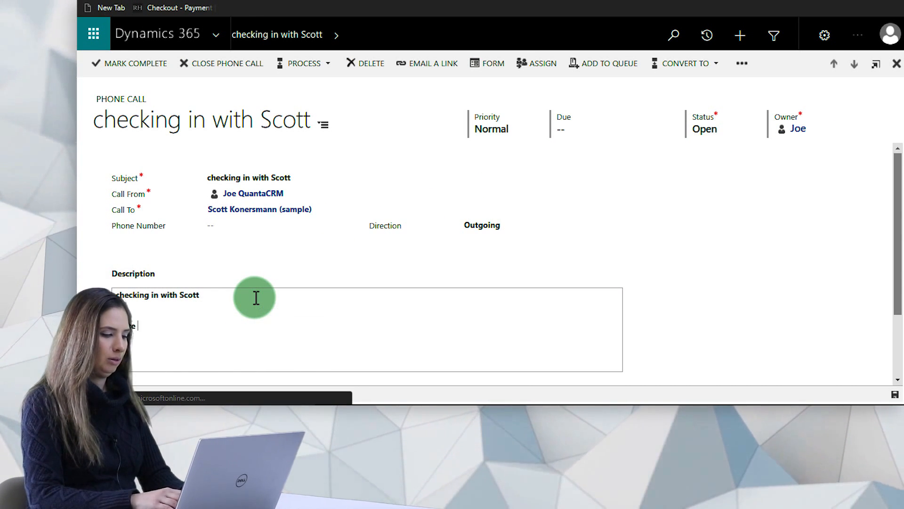
# Add 'details about the conversation that i had with Scott' to the description and mark the call complete.
pyautogui.write('details about the')
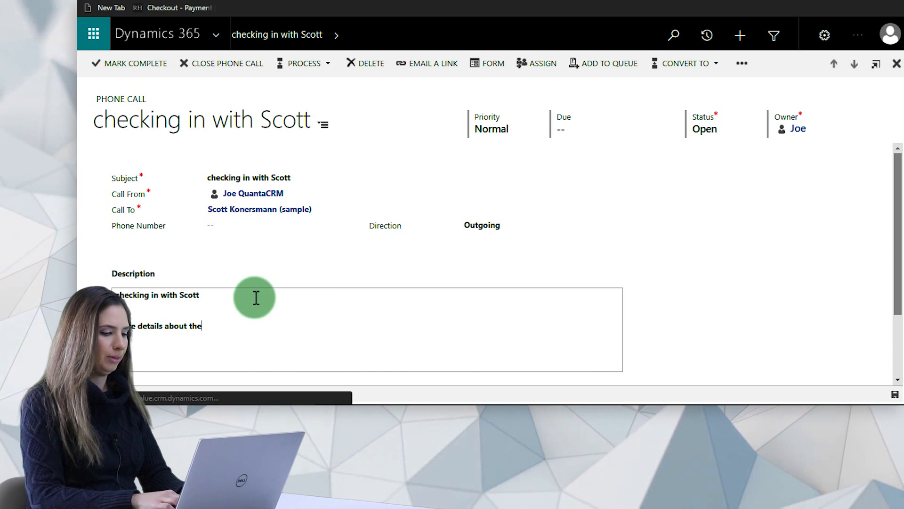
pyautogui.write('conversation that i had with Scott')
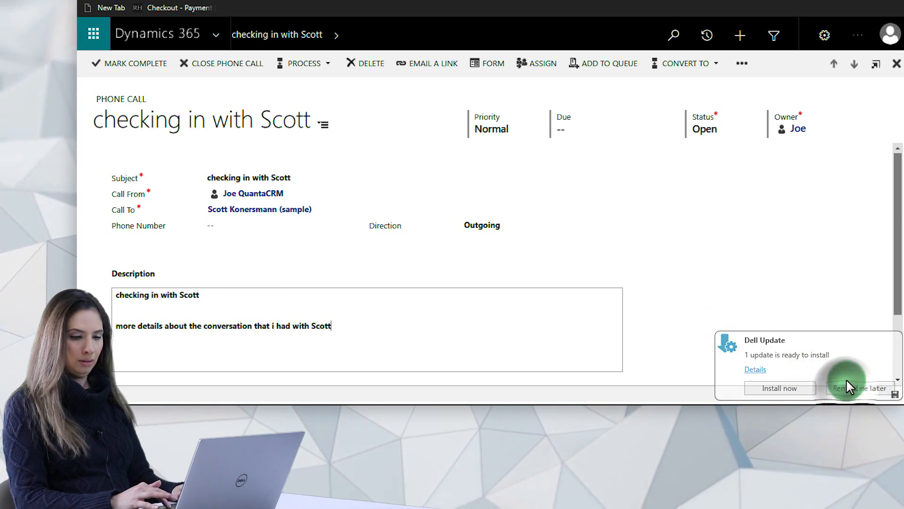
pyautogui.scroll(-3)
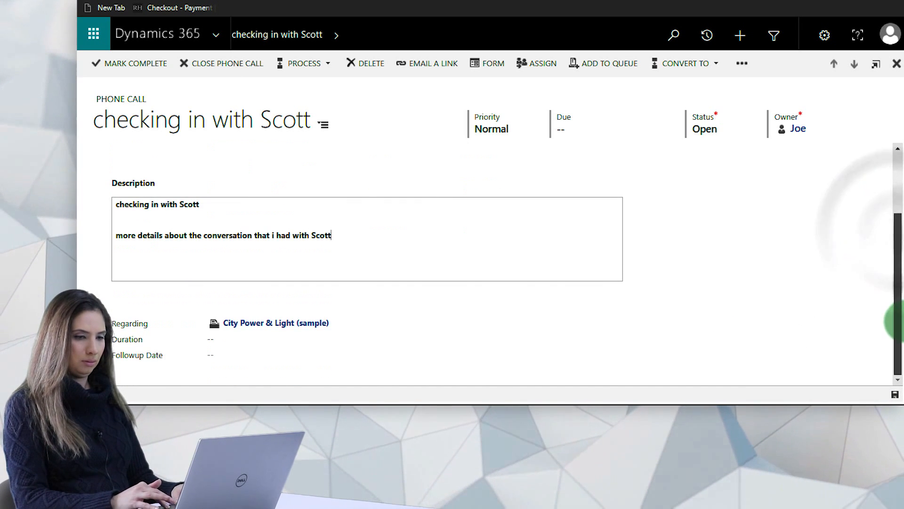
pyautogui.click(134, 64)
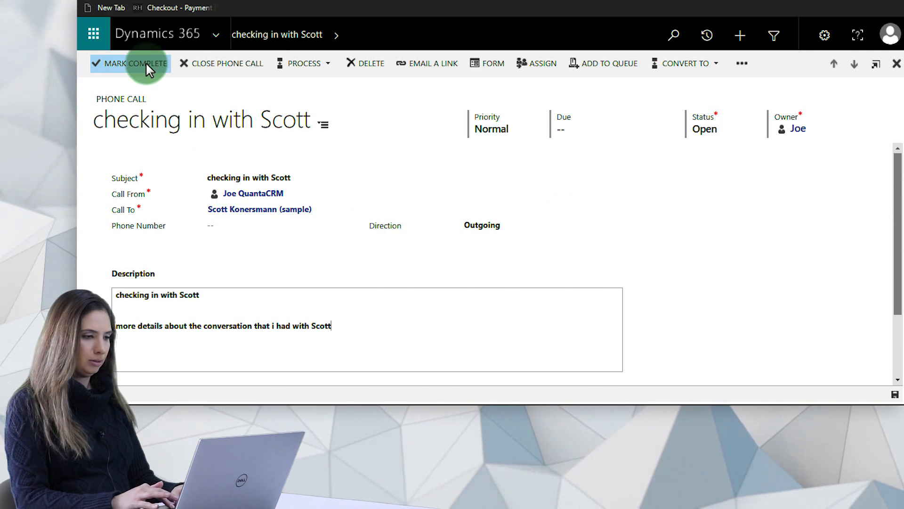